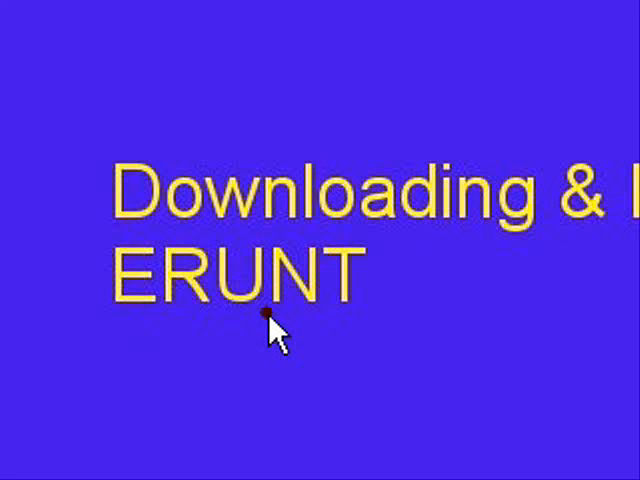
Step: Add a new folder on the desktop through New > Folder and name it ERUNT
{"action": "right_click", "coordinate": [418, 143]}
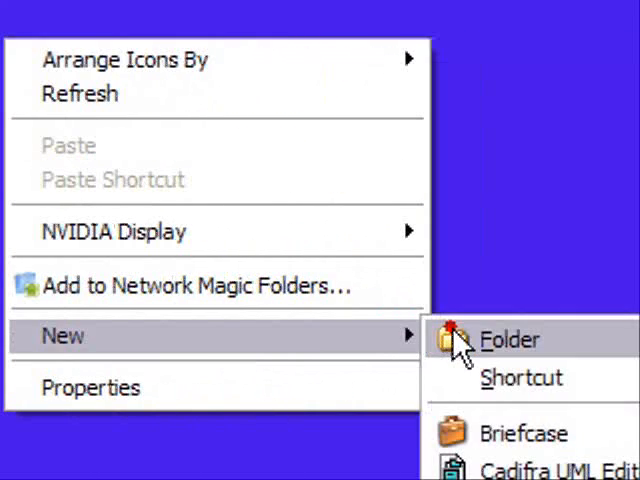
{"action": "left_click", "coordinate": [508, 339]}
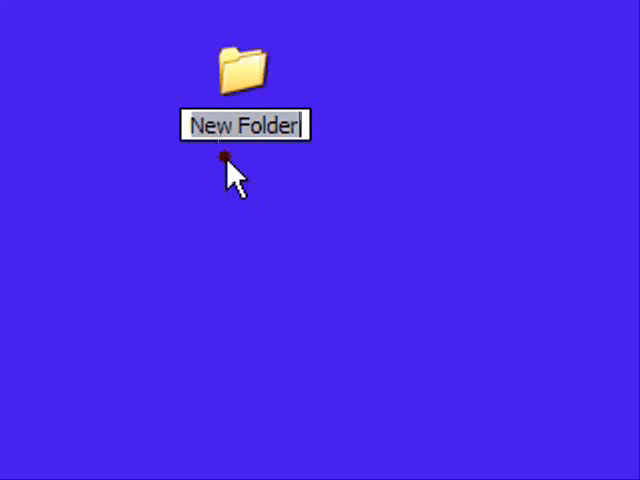
{"action": "mouse_move", "coordinate": [203, 162]}
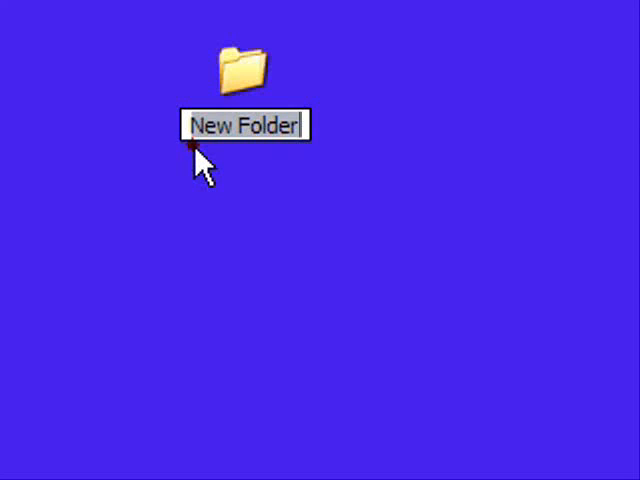
{"action": "type", "text": "ERUNT"}
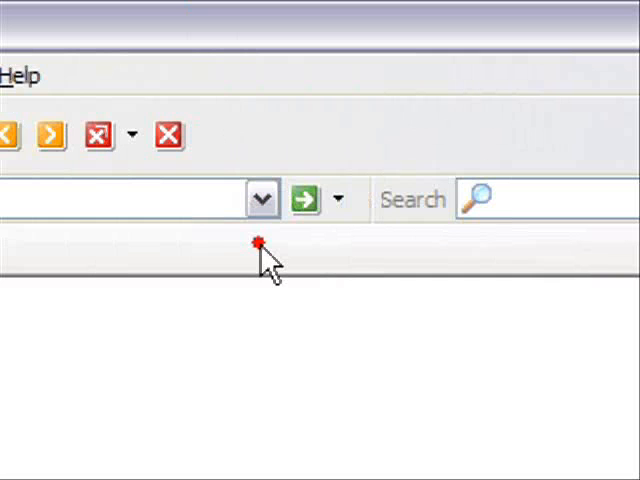
Step: Go to the aumha.org erunt-setup.exe download address from the address history
{"action": "left_click", "coordinate": [261, 198]}
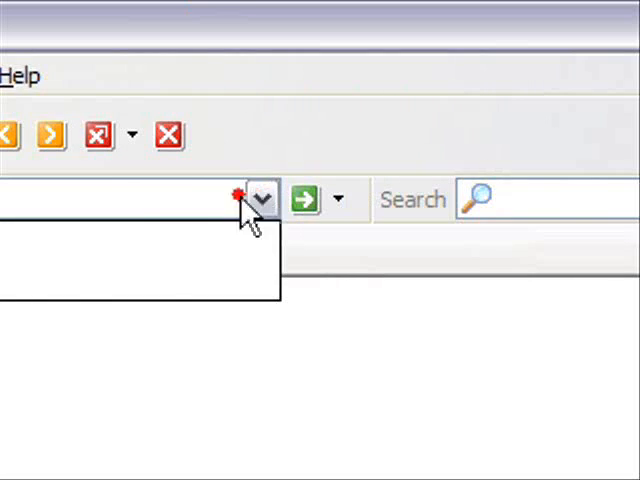
{"action": "left_click", "coordinate": [259, 197]}
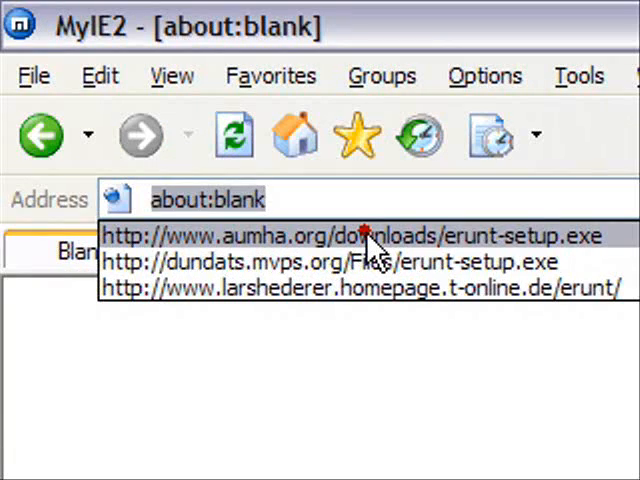
{"action": "left_click", "coordinate": [364, 235]}
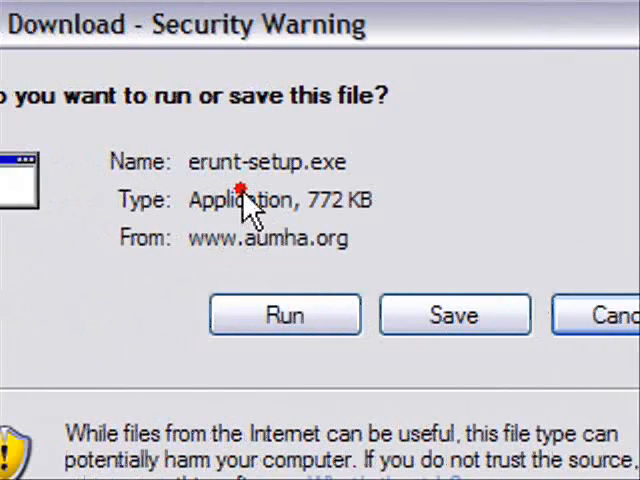
{"action": "mouse_move", "coordinate": [272, 175]}
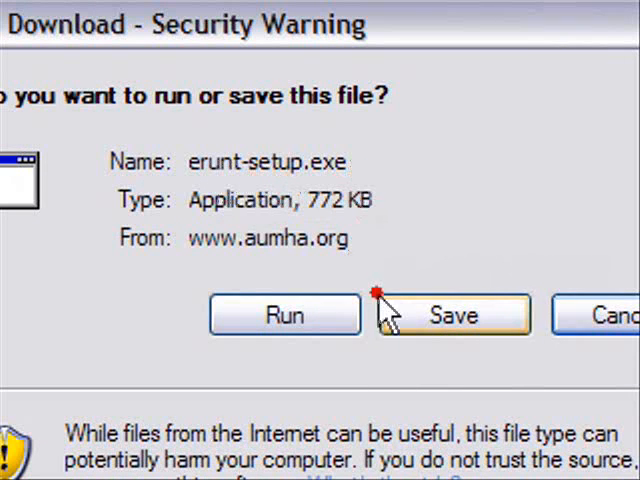
Step: Save the erunt-setup.exe installer into the desktop ERUNT folder
{"action": "left_click", "coordinate": [452, 315]}
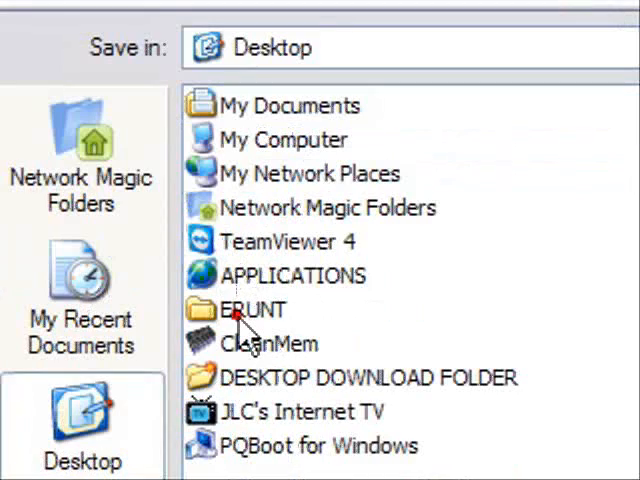
{"action": "double_click", "coordinate": [252, 310]}
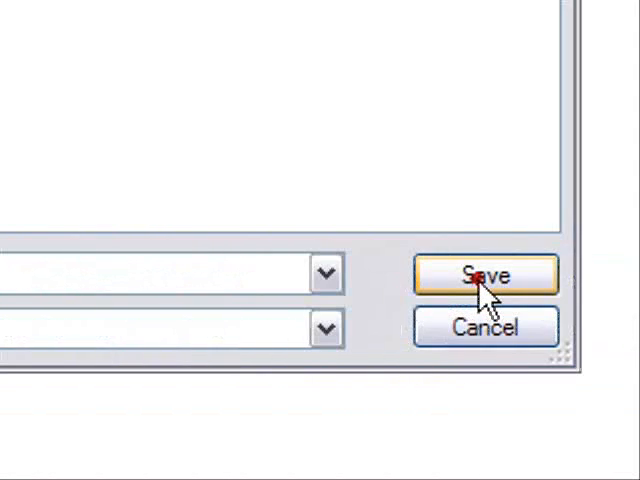
{"action": "left_click", "coordinate": [482, 276]}
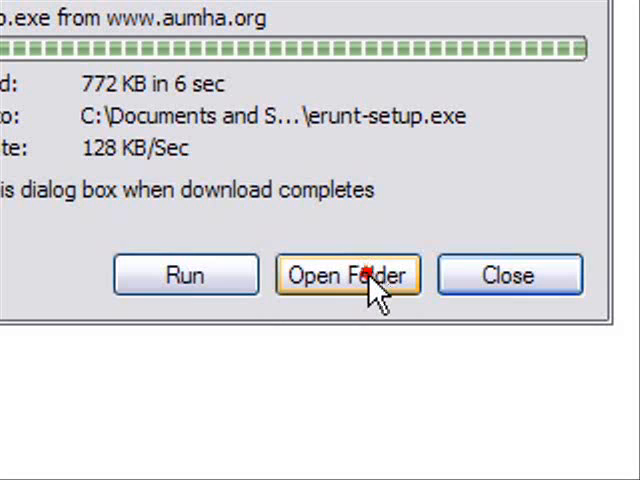
Step: Show the ERUNT folder from the download dialog and launch erunt-setup
{"action": "left_click", "coordinate": [348, 274]}
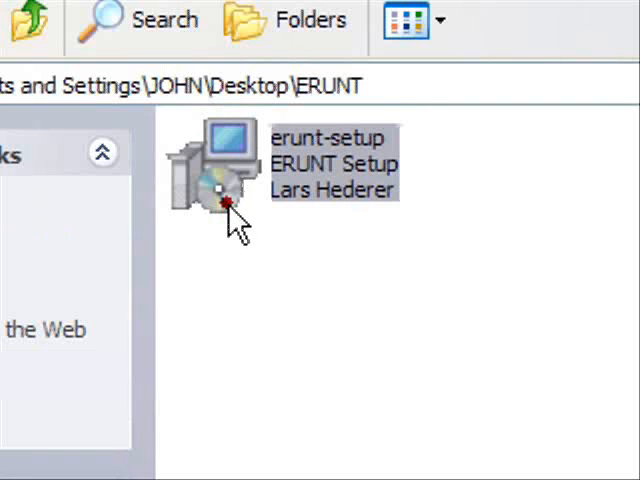
{"action": "double_click", "coordinate": [222, 160]}
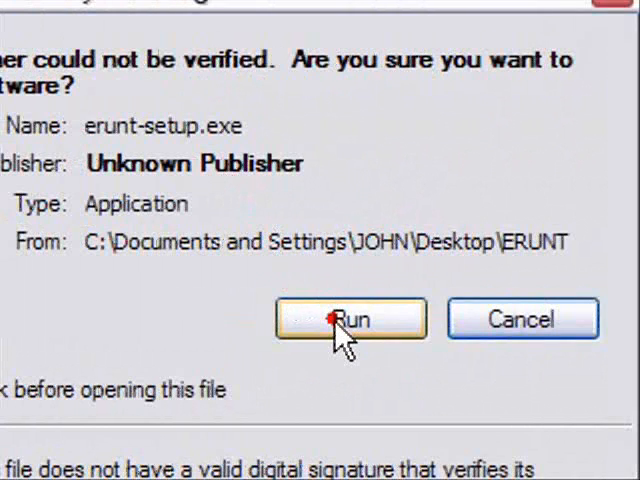
Step: Allow the unverified installer, choose English, keep the ERUNT Start Menu folder, and install
{"action": "left_click", "coordinate": [349, 318]}
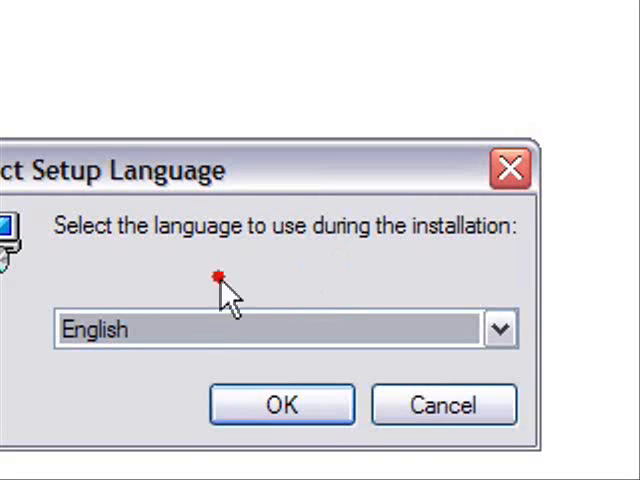
{"action": "left_click", "coordinate": [281, 404]}
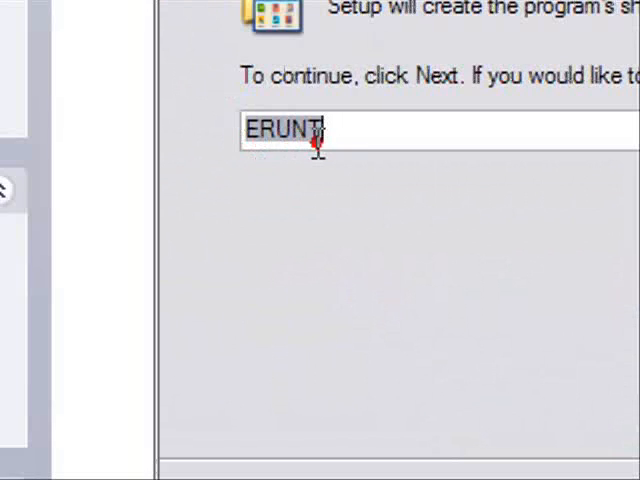
{"action": "left_click", "coordinate": [360, 297]}
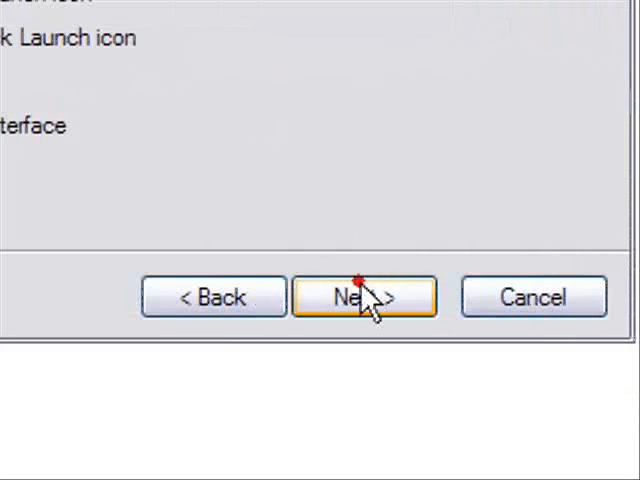
{"action": "left_click", "coordinate": [365, 296]}
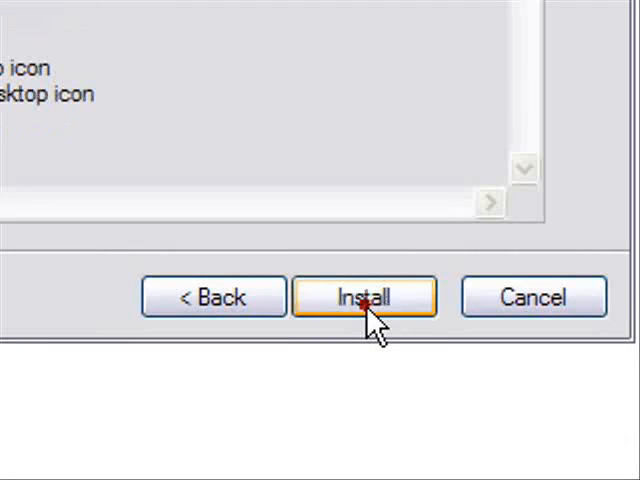
{"action": "left_click", "coordinate": [366, 297]}
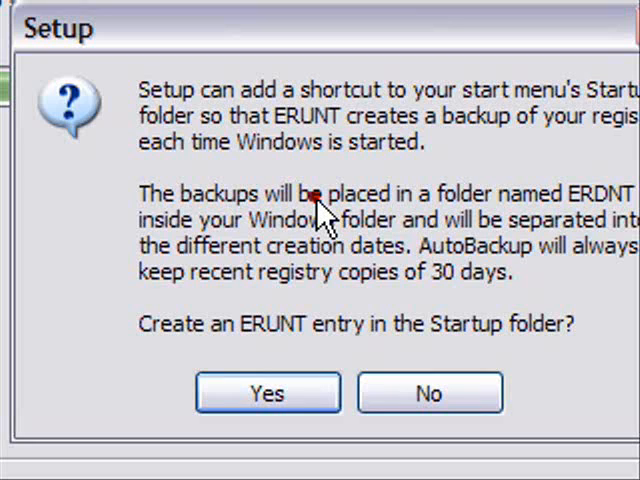
Step: Answer the Startup backup prompt, untick Show documentation, and finish with Launch ERUNT enabled
{"action": "left_click", "coordinate": [267, 393]}
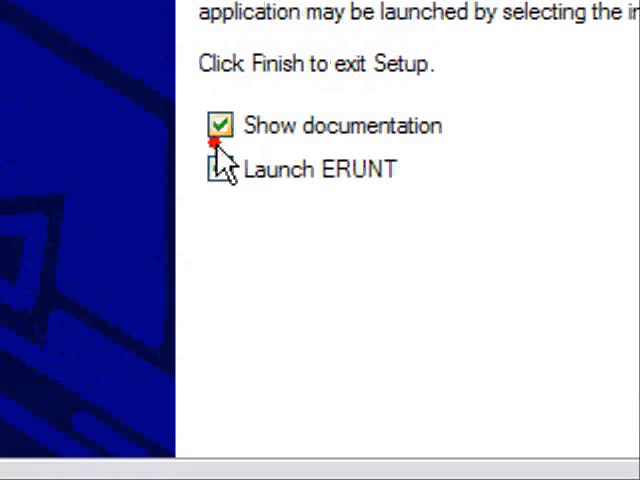
{"action": "left_click", "coordinate": [219, 125]}
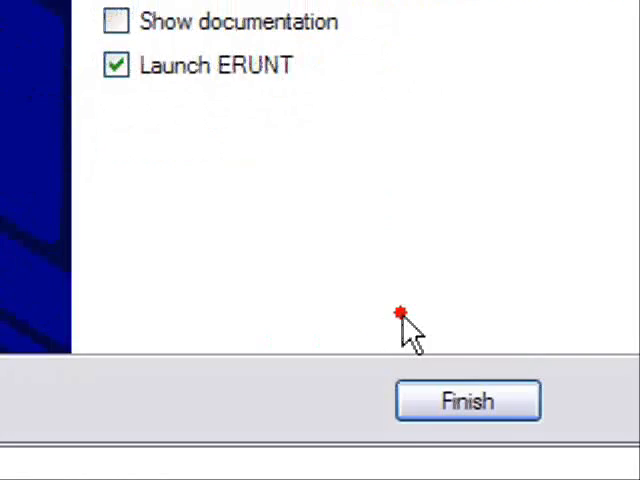
{"action": "left_click", "coordinate": [468, 401]}
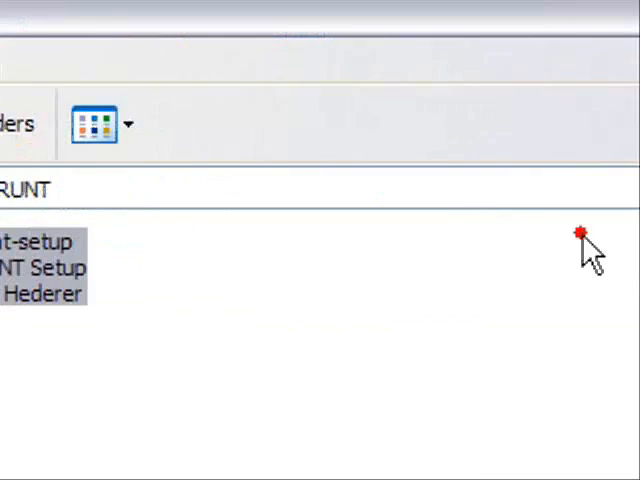
{"action": "double_click", "coordinate": [40, 242]}
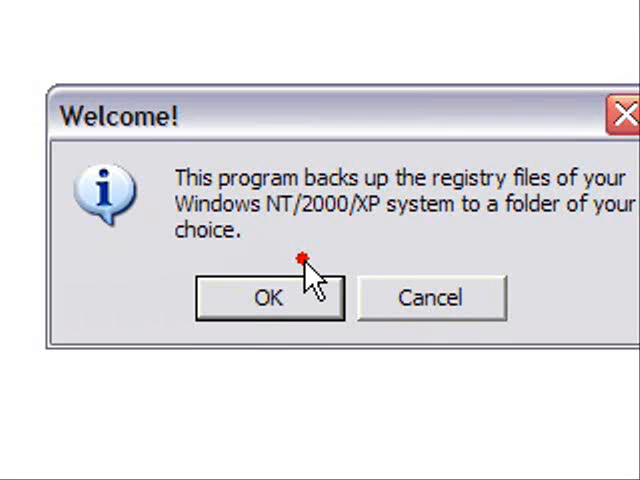
Step: Accept the default backup options, allow creating the 17-03-2009 folder, and acknowledge completion
{"action": "left_click", "coordinate": [267, 297]}
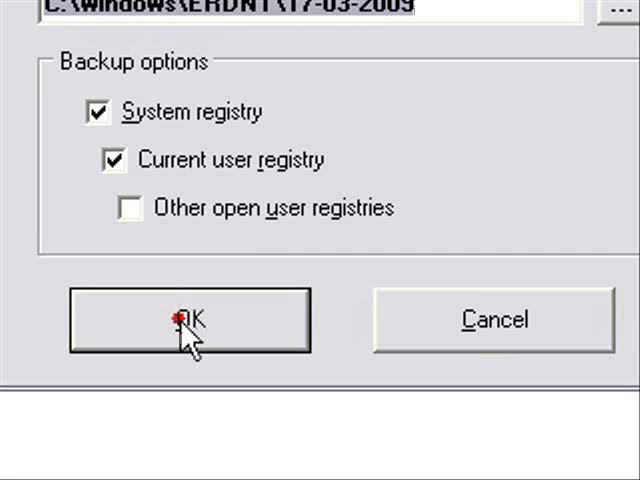
{"action": "left_click", "coordinate": [180, 320]}
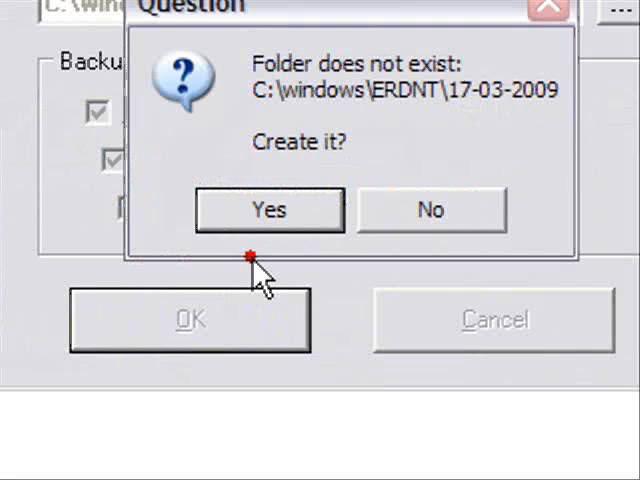
{"action": "left_click", "coordinate": [268, 209]}
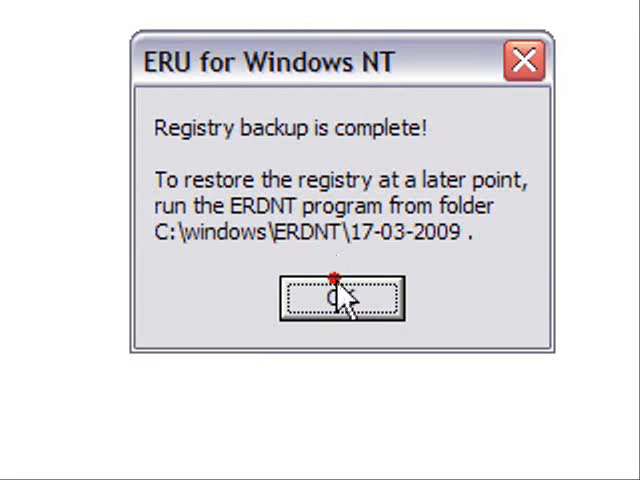
{"action": "left_click", "coordinate": [340, 300]}
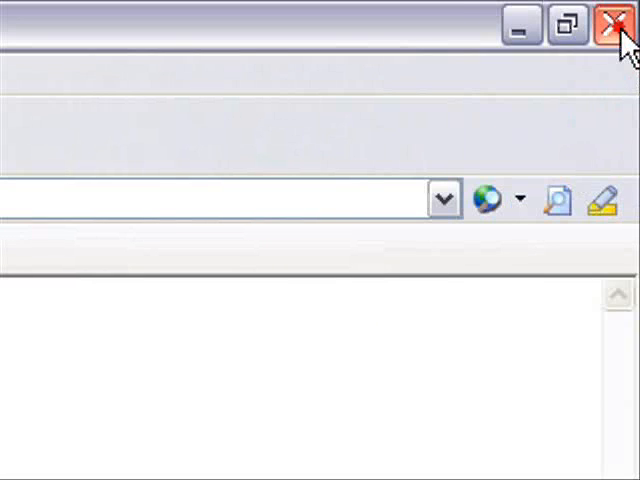
Step: Close the Internet Explorer window to reveal the desktop
{"action": "left_click", "coordinate": [611, 26]}
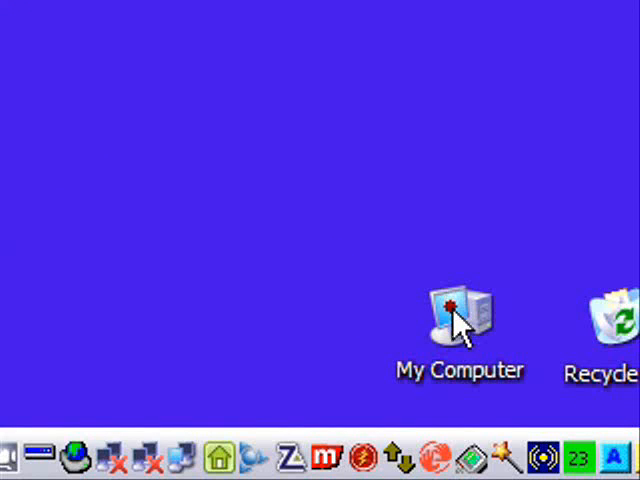
Step: Browse from My Computer into C:\WINDOWS and bring up the ERDNT folder's context menu
{"action": "double_click", "coordinate": [459, 315]}
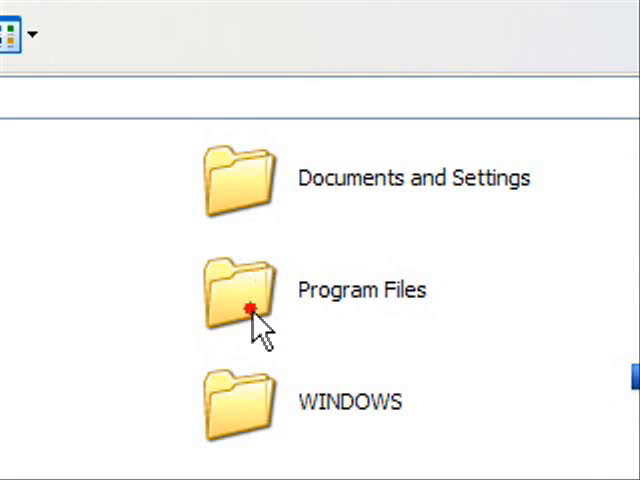
{"action": "scroll", "scroll_direction": "down", "scroll_amount": 3}
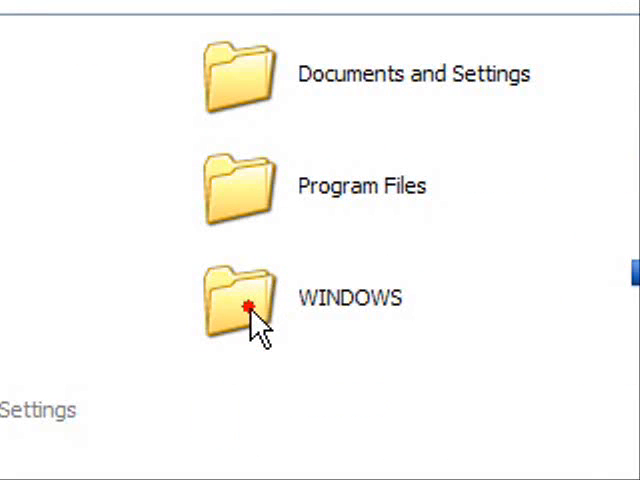
{"action": "double_click", "coordinate": [231, 290]}
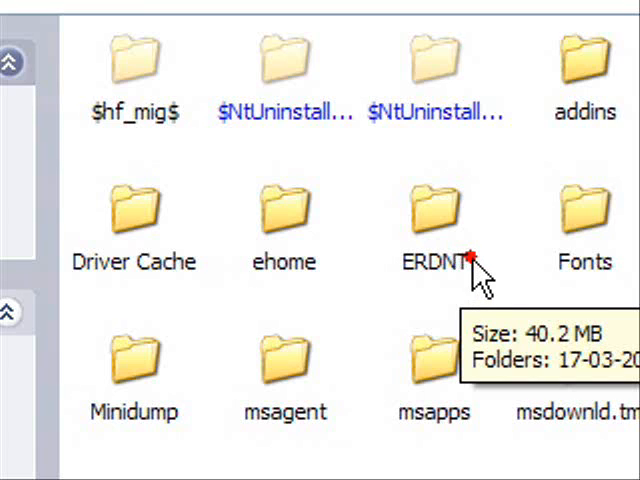
{"action": "mouse_move", "coordinate": [447, 238]}
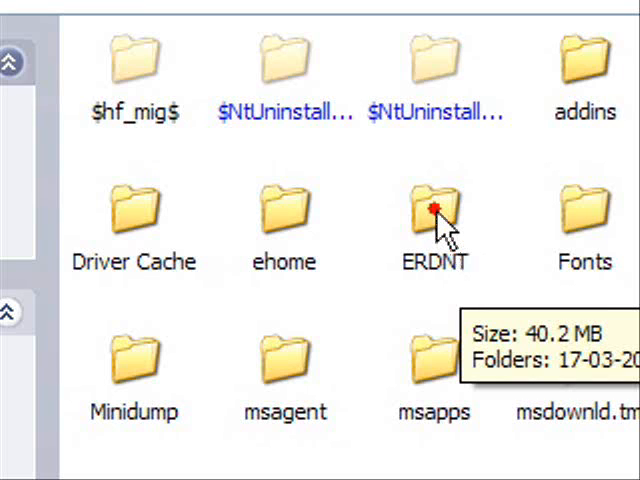
{"action": "left_click", "coordinate": [432, 210]}
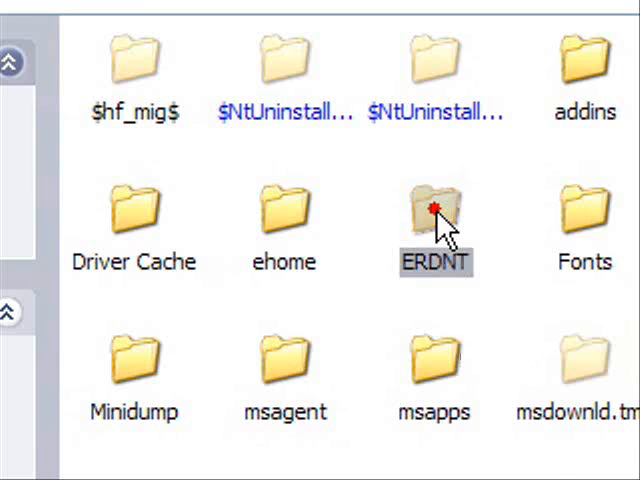
{"action": "right_click", "coordinate": [434, 210]}
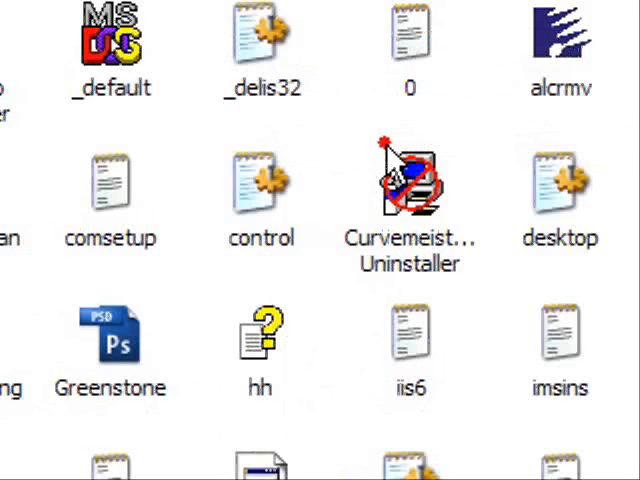
{"action": "scroll", "scroll_direction": "down", "scroll_amount": 3}
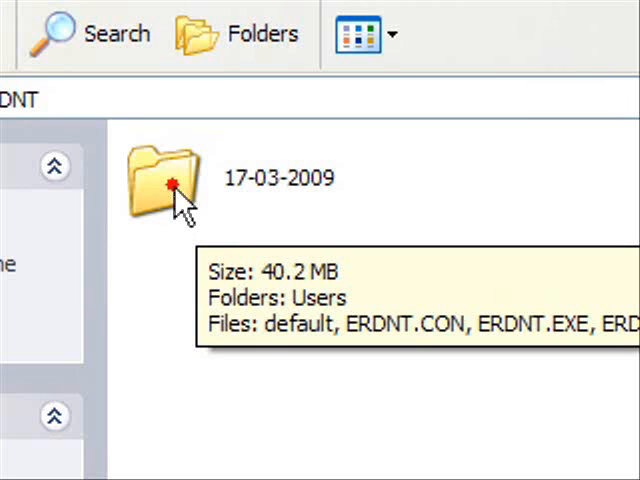
Step: Open the 17-03-2009 backup folder inside C:\WINDOWS\ERDNT
{"action": "double_click", "coordinate": [160, 178]}
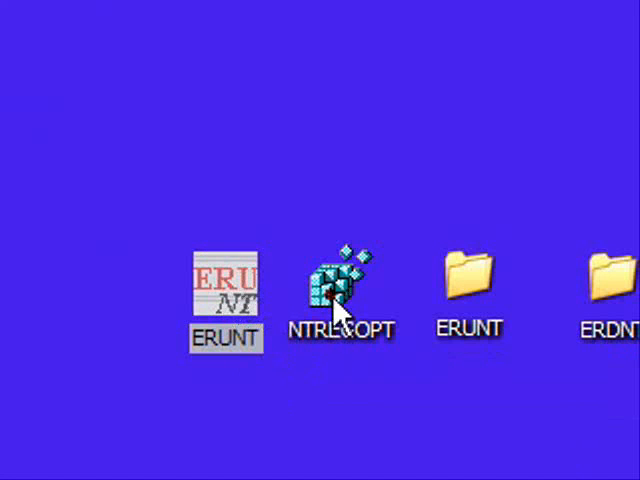
{"action": "mouse_move", "coordinate": [340, 300]}
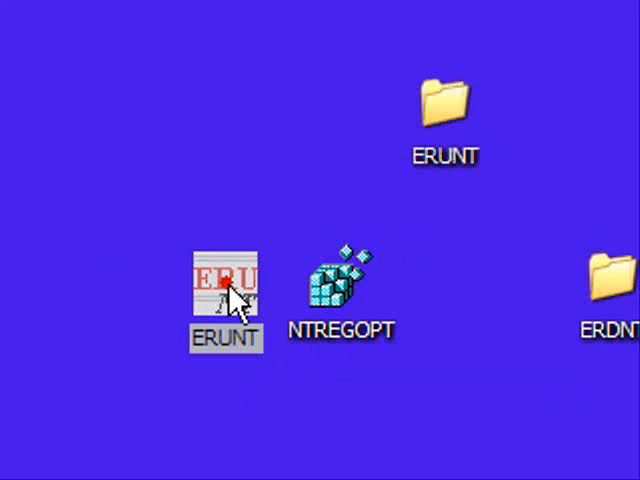
Step: Launch ERUNT and append 'BEFORE ADOBE PHOTOSHOP' to the 17-03-2009 backup path
{"action": "double_click", "coordinate": [226, 290]}
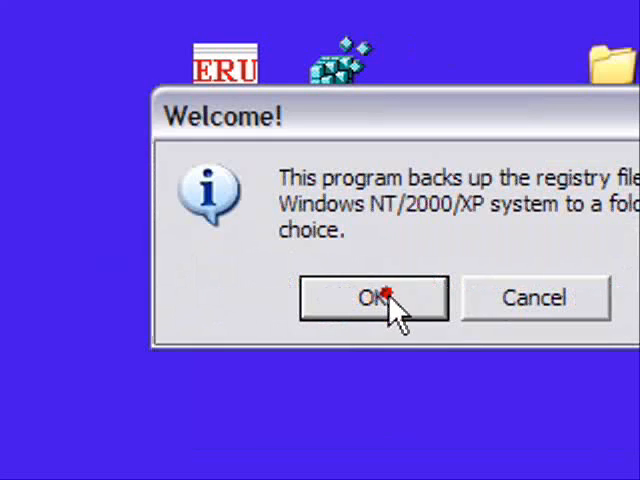
{"action": "left_click", "coordinate": [374, 297]}
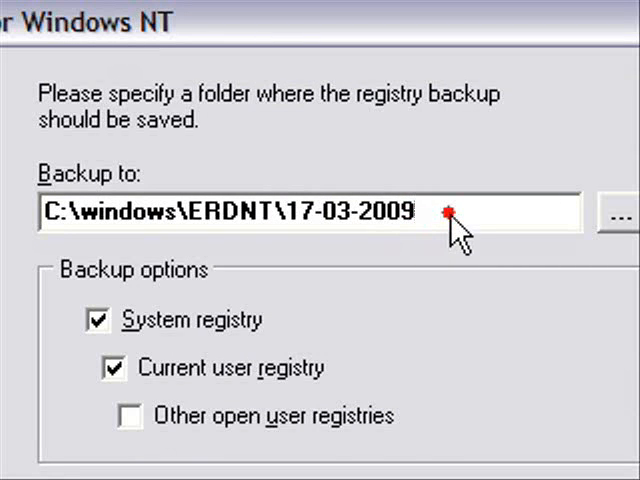
{"action": "type", "text": "BEFORE"}
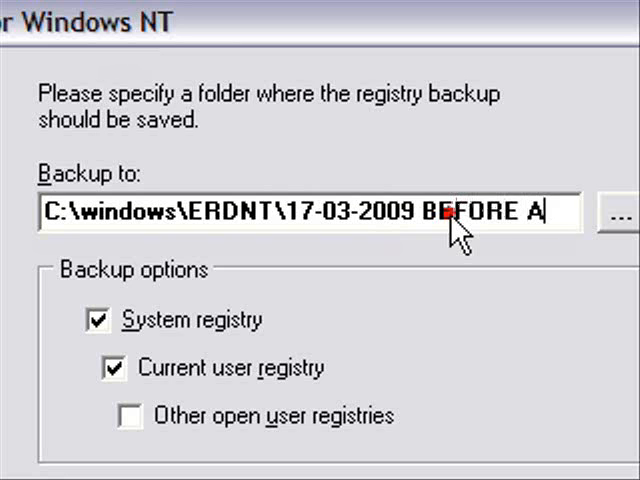
{"action": "type", "text": "ADOB"}
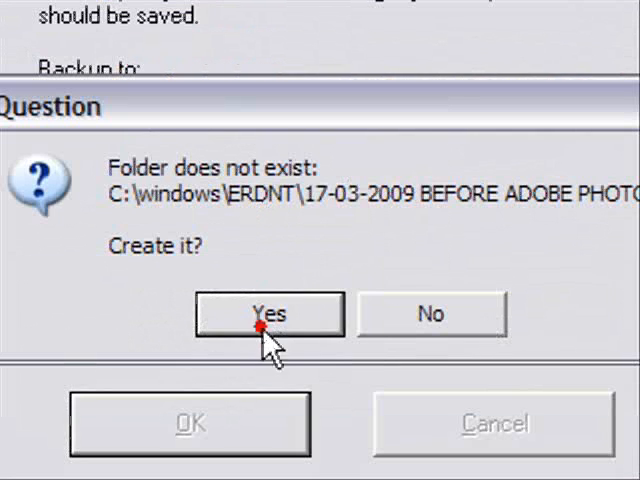
Step: Confirm creating the BEFORE ADOBE PHOTOSHOP folder and acknowledge the completed registry backup
{"action": "left_click", "coordinate": [268, 313]}
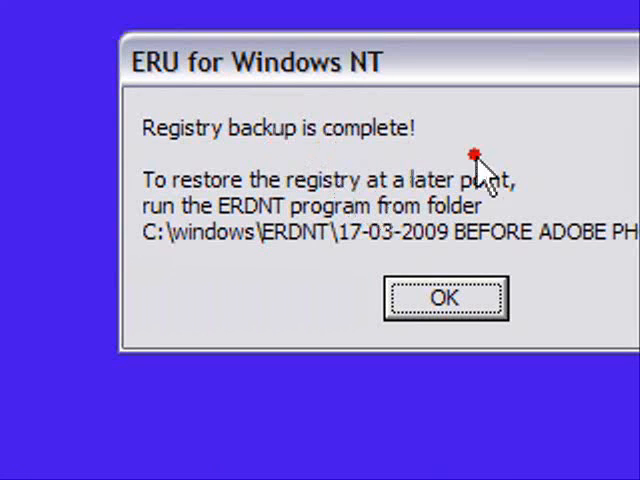
{"action": "left_click", "coordinate": [449, 298]}
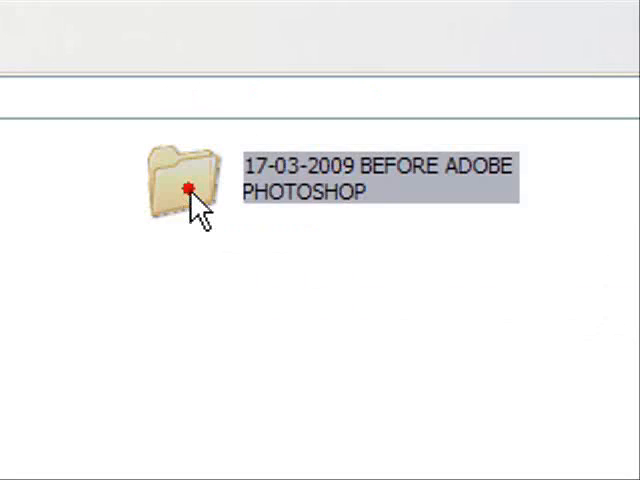
Step: Open the 17-03-2009 BEFORE ADOBE PHOTOSHOP backup folder to view its contents
{"action": "double_click", "coordinate": [177, 175]}
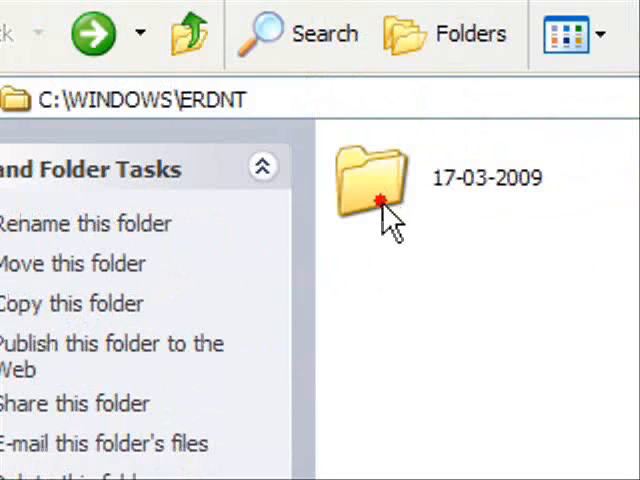
{"action": "mouse_move", "coordinate": [457, 190]}
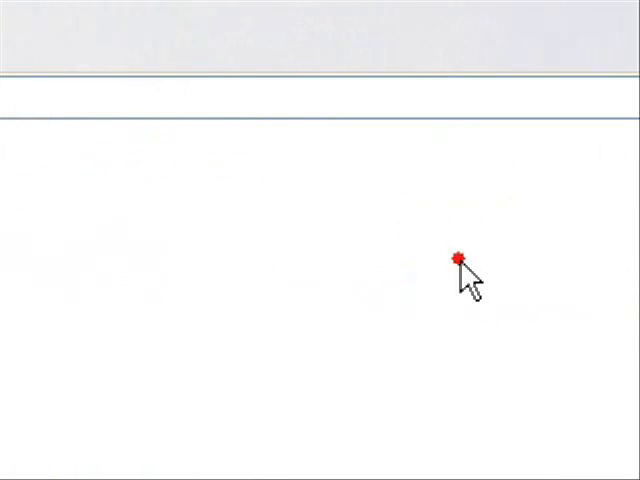
{"action": "mouse_move", "coordinate": [192, 330]}
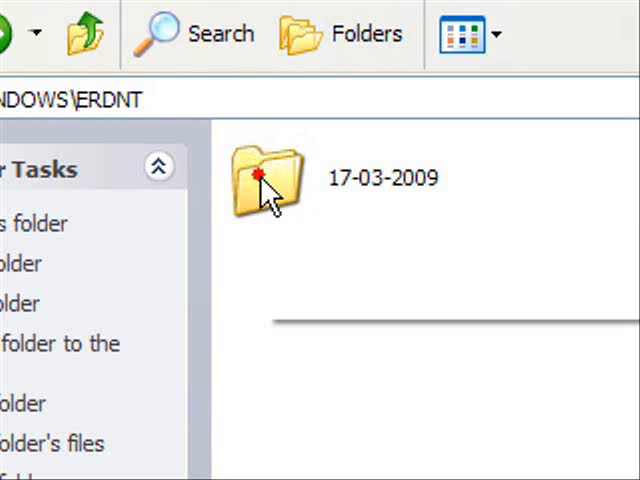
Step: Launch ERDNT.EXE from the 17-03-2009 backup folder, then cancel its Welcome dialog
{"action": "double_click", "coordinate": [263, 175]}
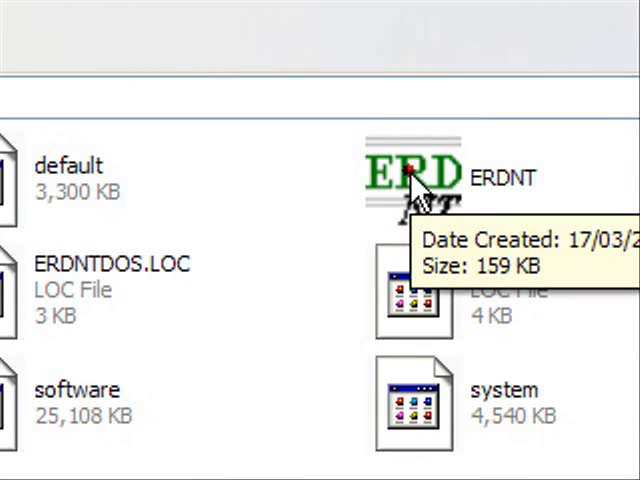
{"action": "left_click", "coordinate": [406, 175]}
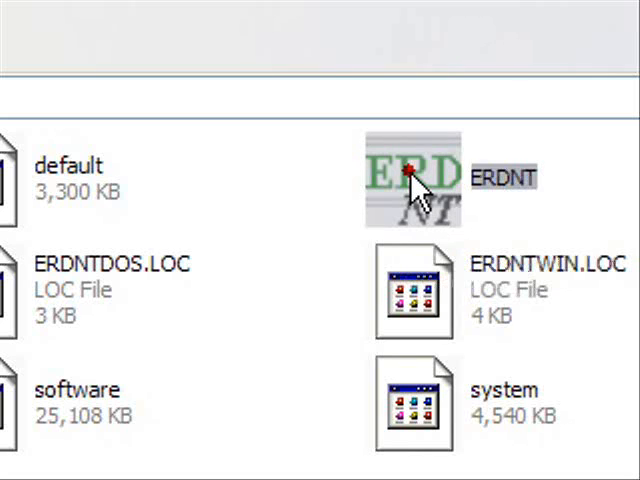
{"action": "double_click", "coordinate": [410, 180]}
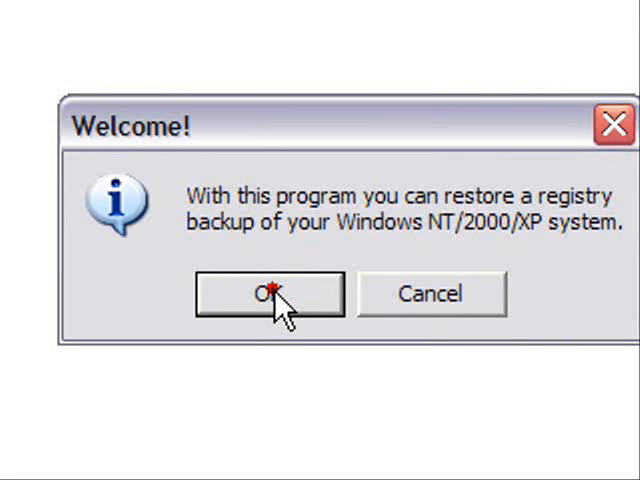
{"action": "mouse_move", "coordinate": [430, 295]}
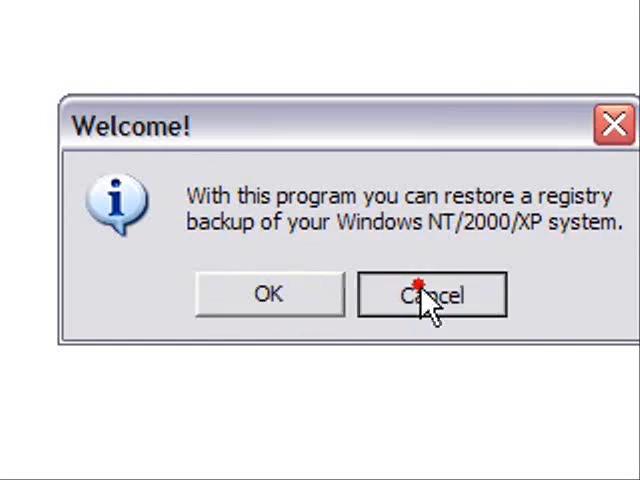
{"action": "left_click", "coordinate": [430, 294]}
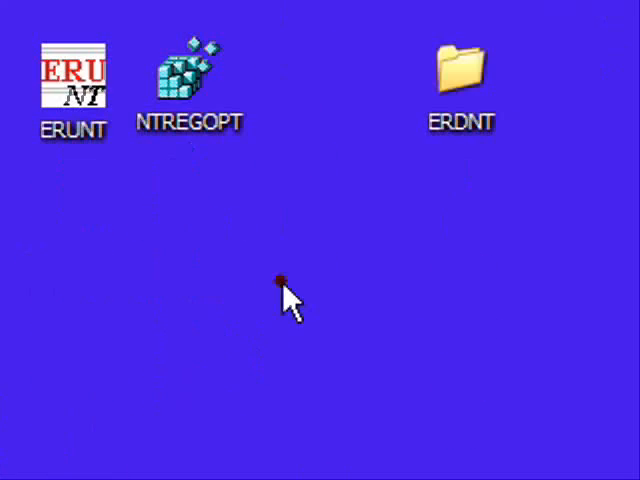